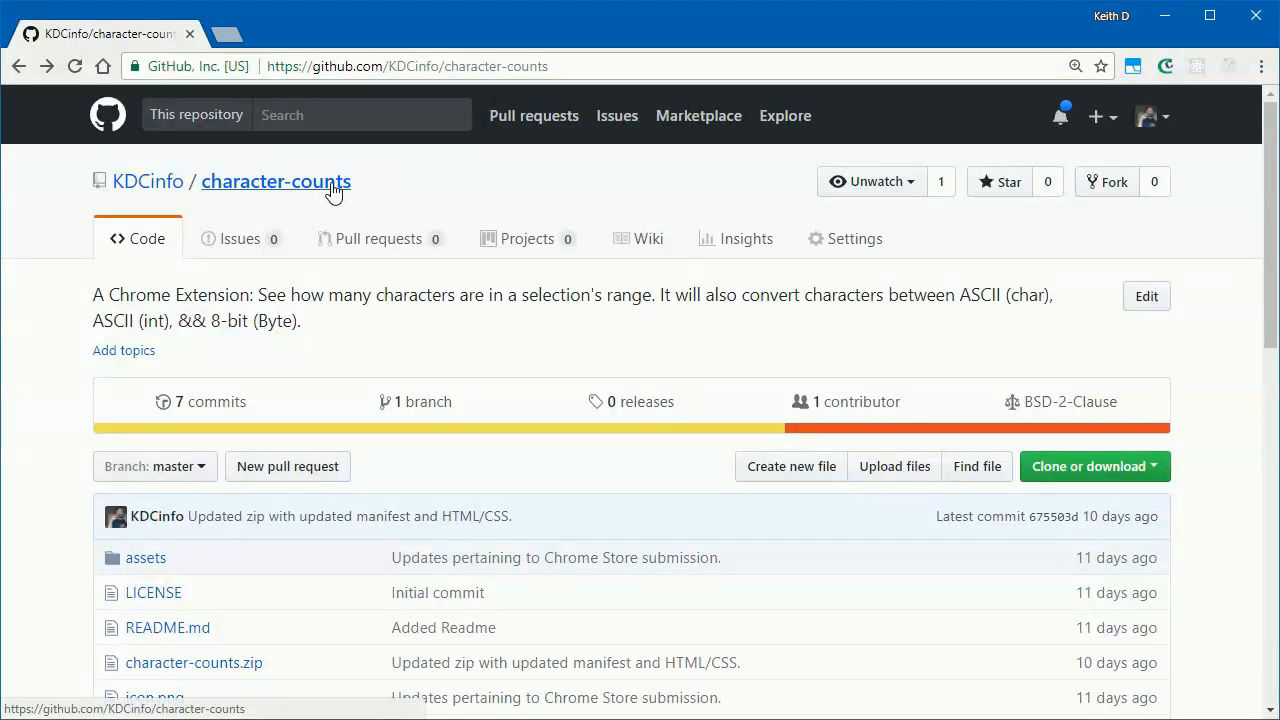
Select the word 'convert' in the character-counts repository description.
double_click(770, 296)
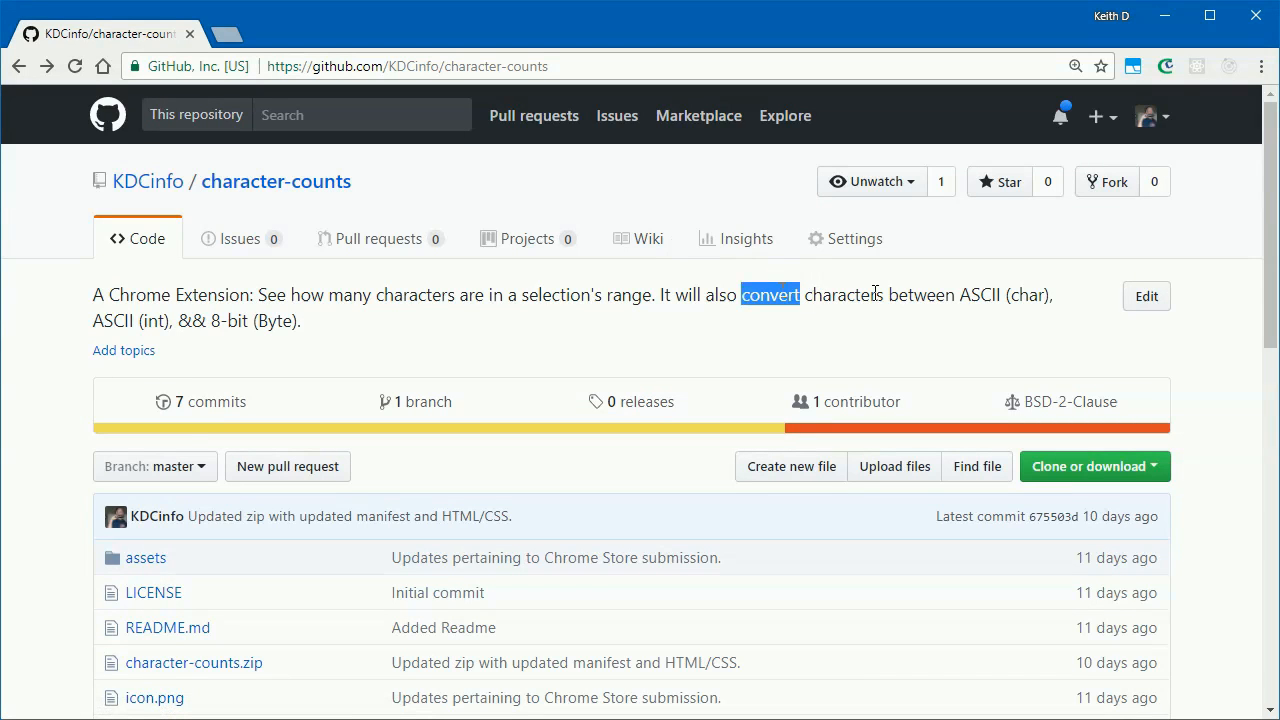
mouse_move(1166, 66)
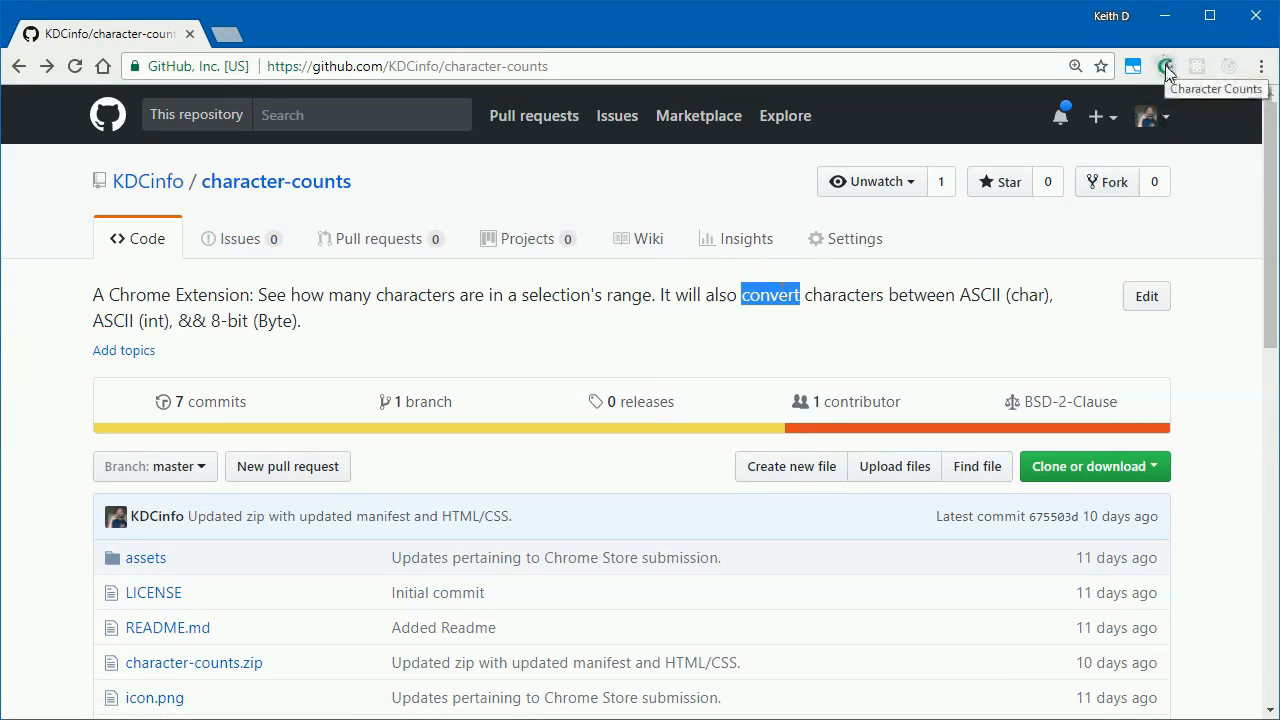
Show counts for the selection, extend it to 'converts' and convert it to 8-bit binary.
left_click(1164, 66)
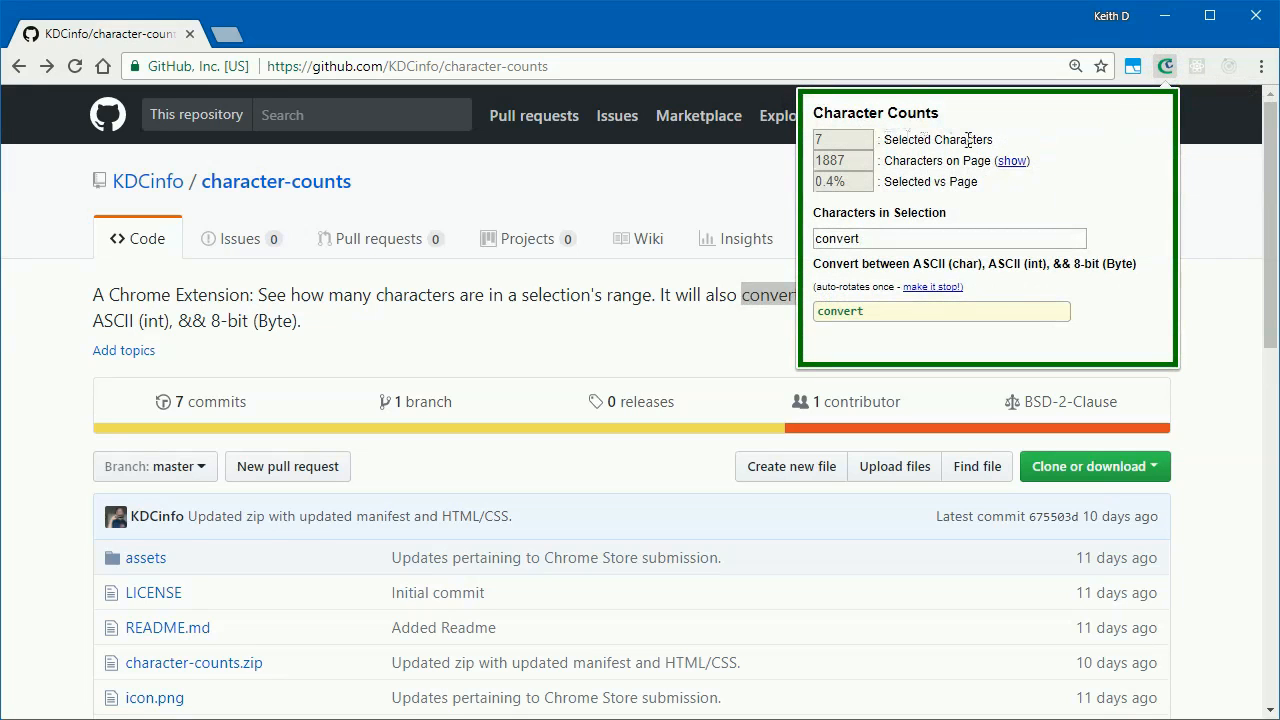
left_click(940, 312)
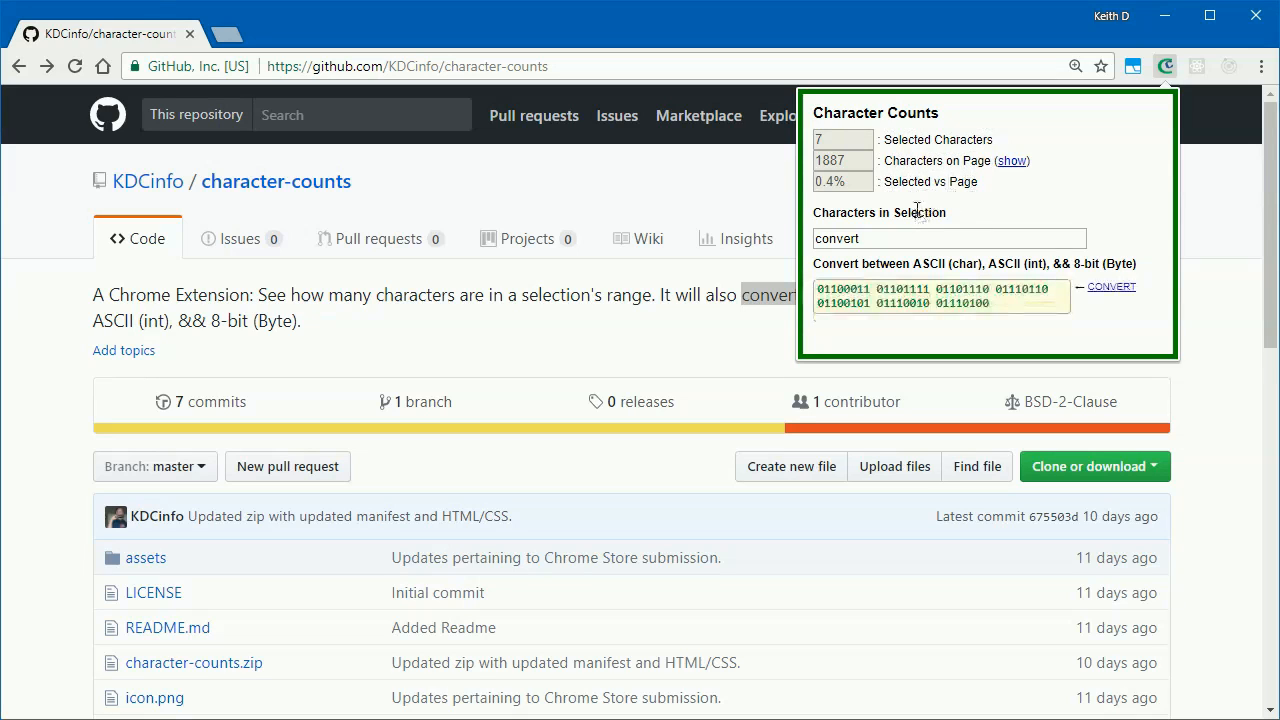
left_click(948, 238)
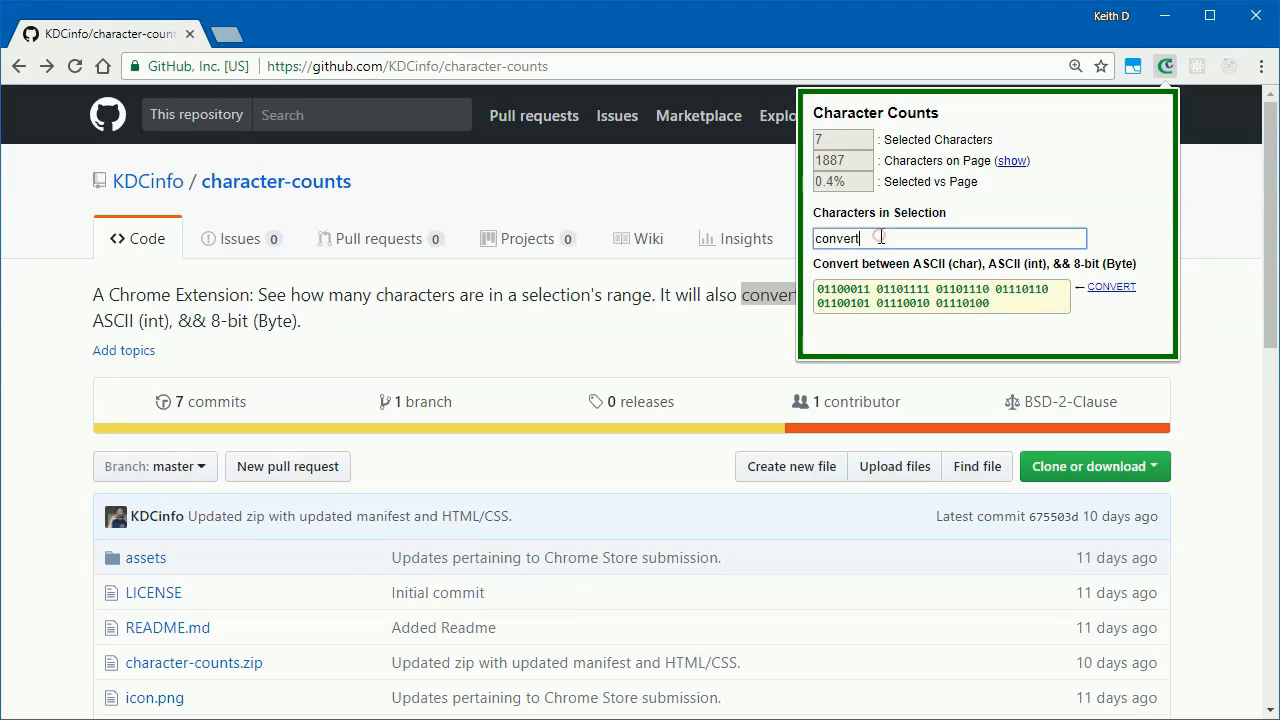
type("s")
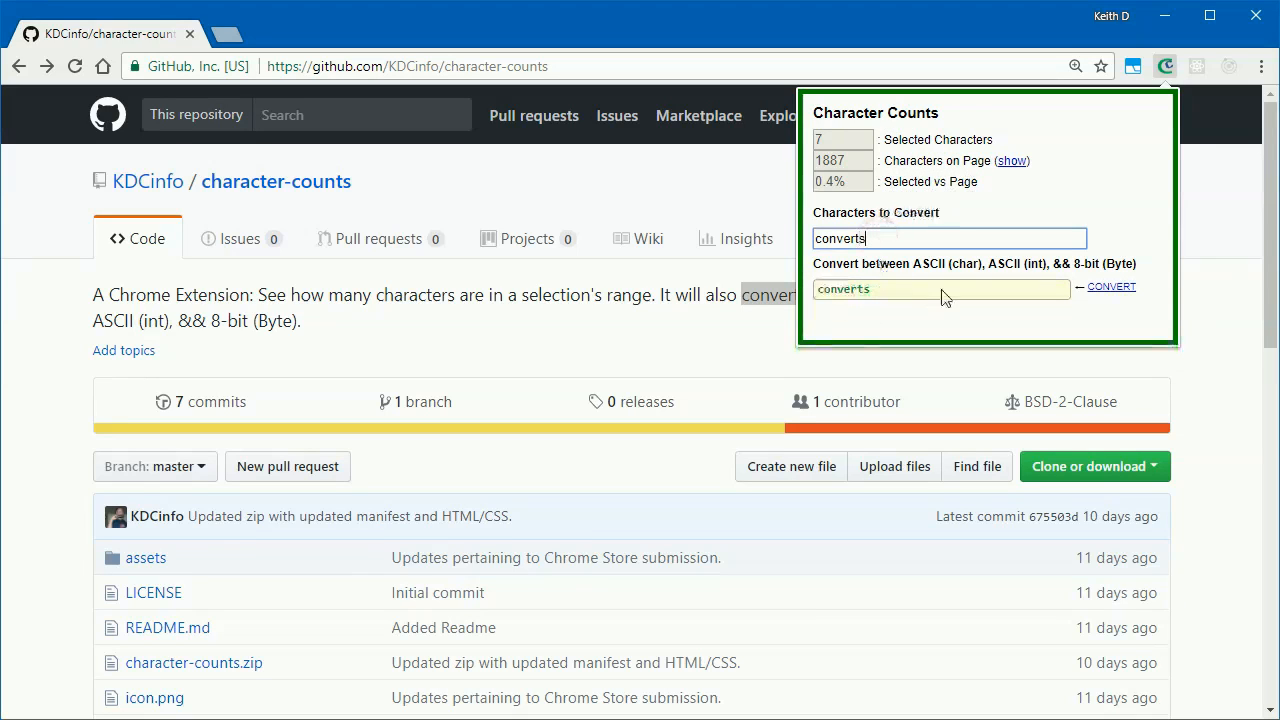
left_click(1110, 288)
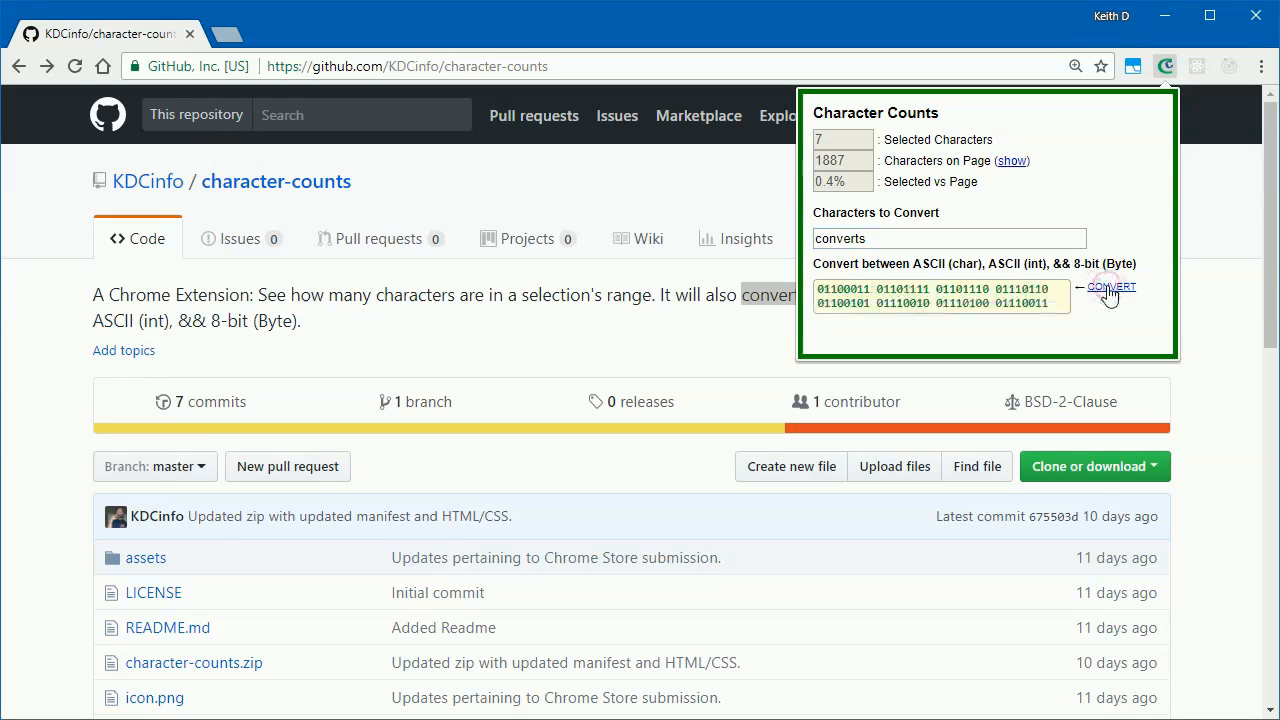
Dismiss the popup and scroll the README with its CodePen and Gist links into view.
left_click(712, 352)
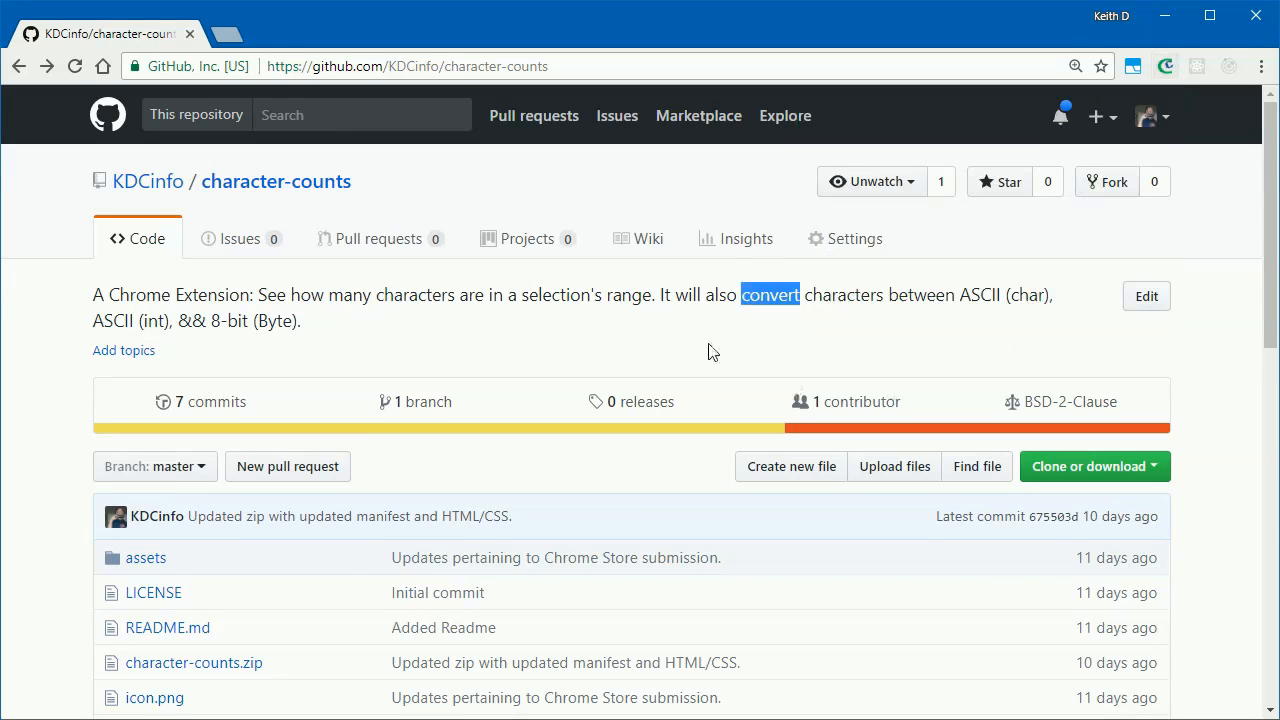
scroll("down", 3)
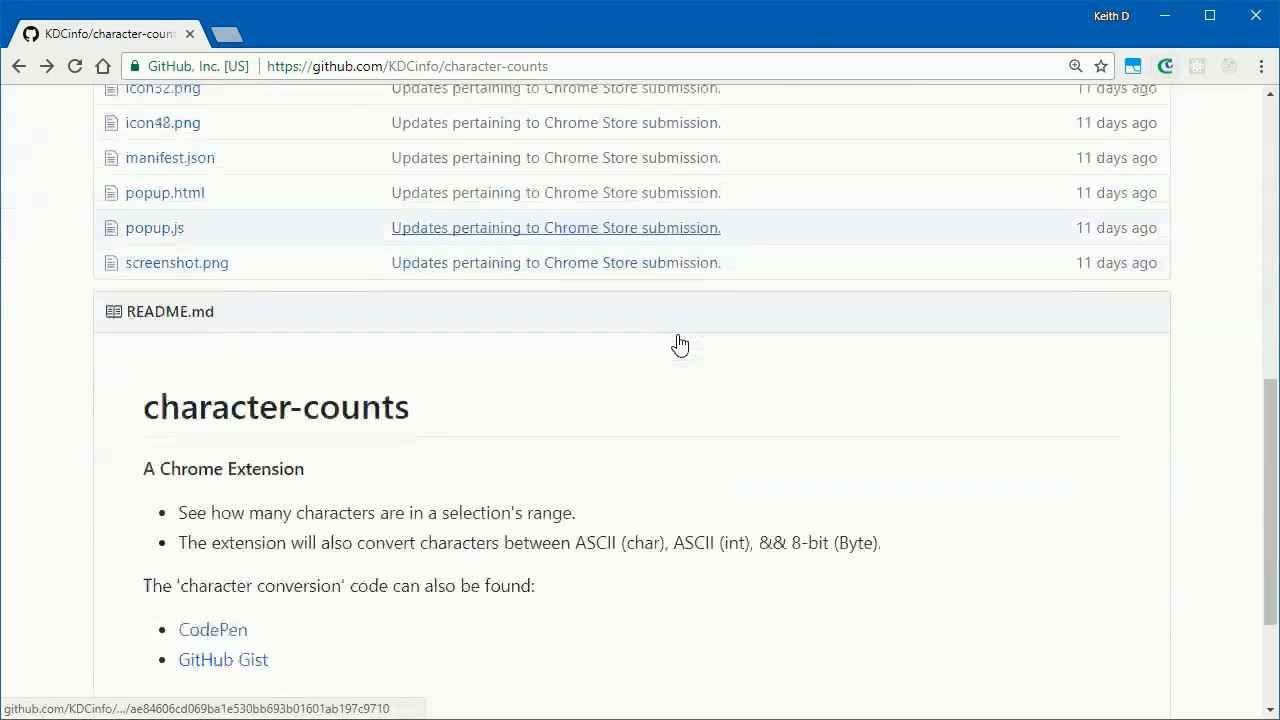
scroll("down", 3)
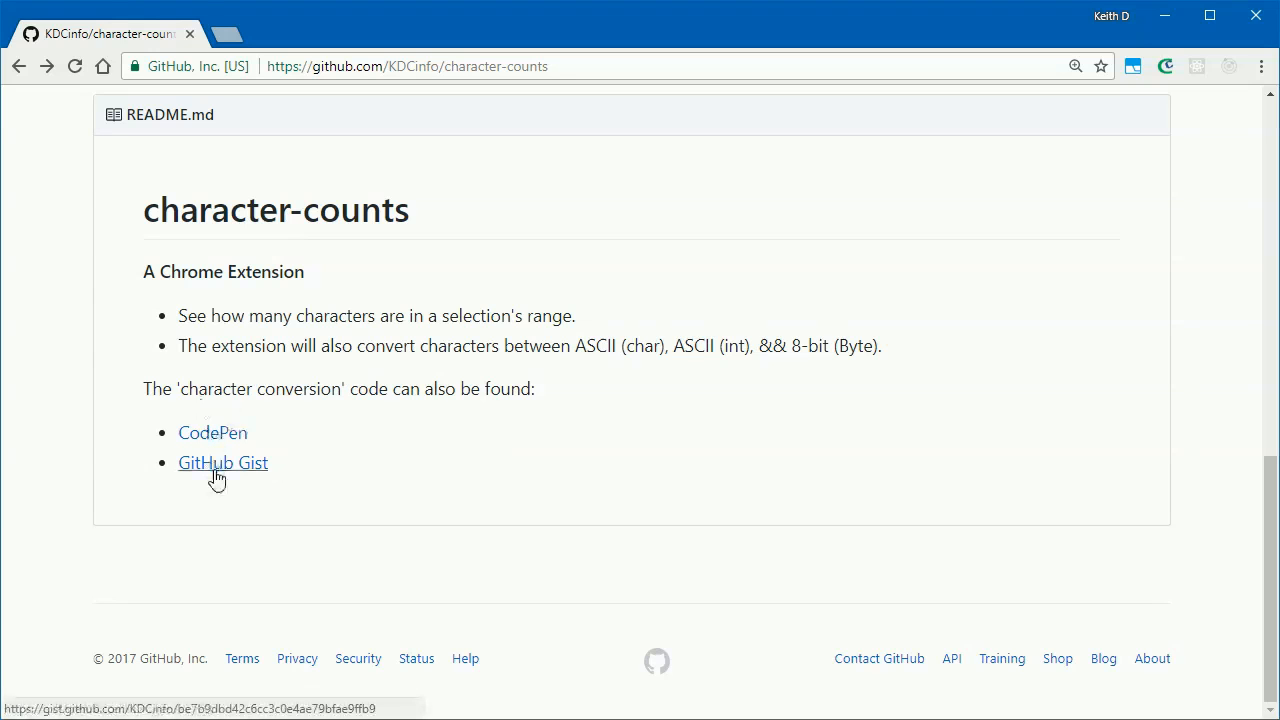